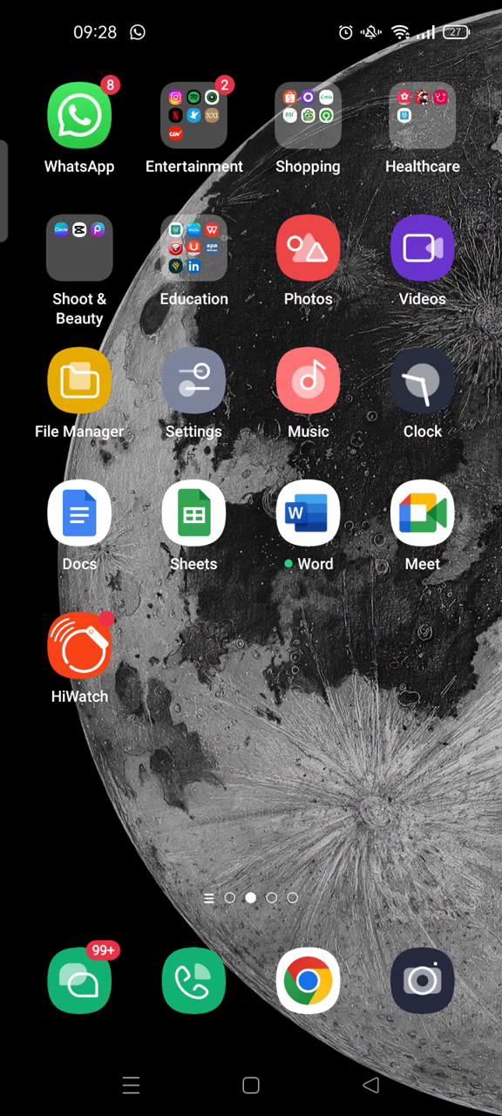
Launch Google Docs and browse the 'Last opened by me' document grid.
click(80, 512)
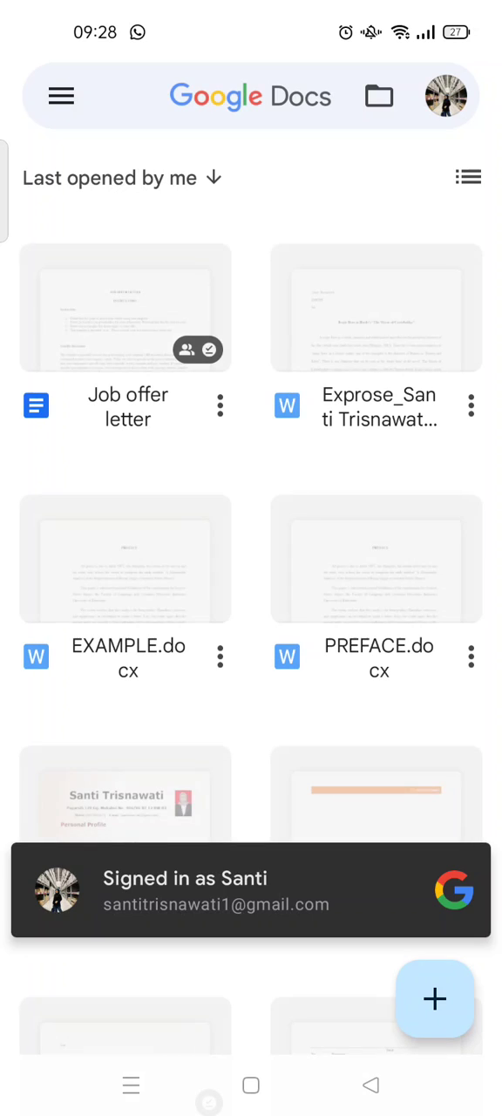
scroll(down, 3)
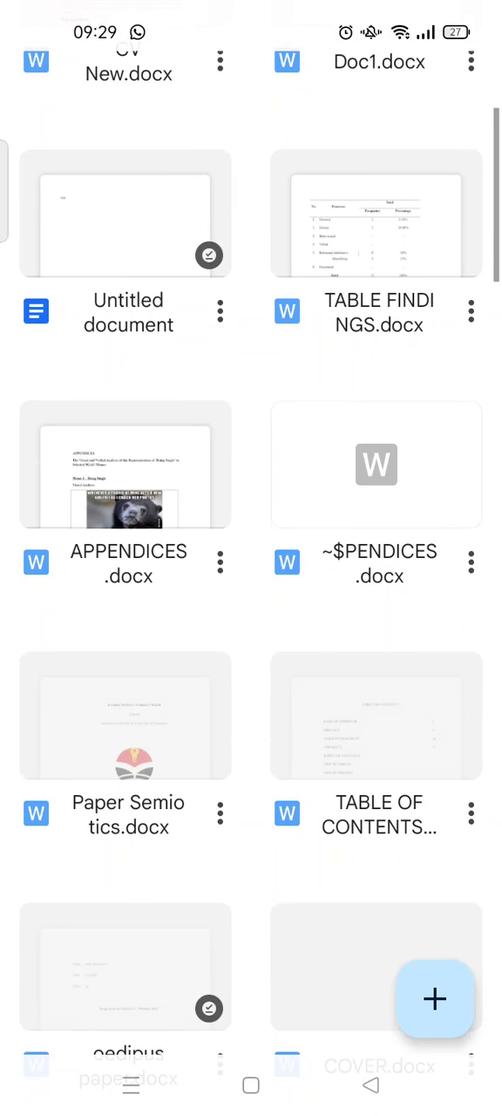
scroll(up, 3)
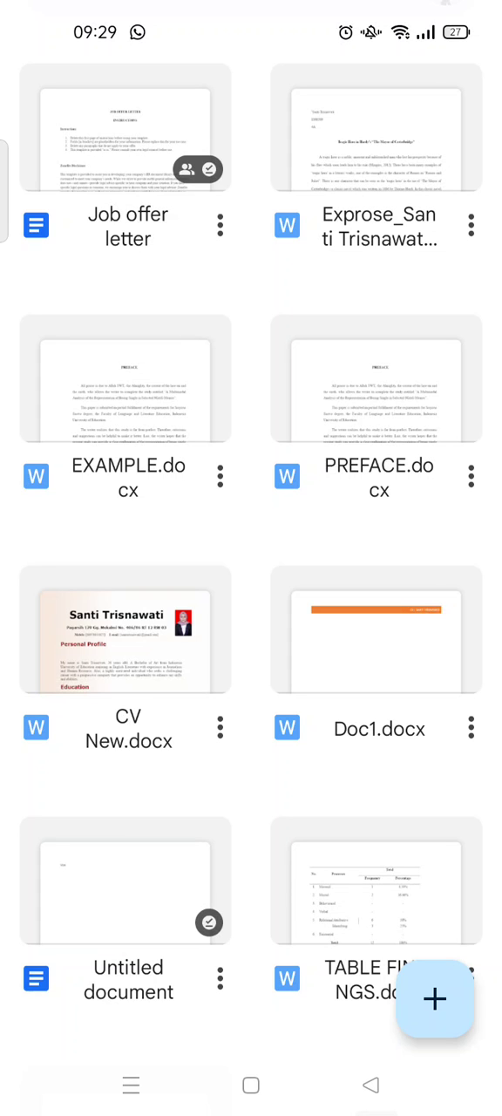
Bring up the EXAMPLE.docx three-dot menu and reveal its Download option.
click(219, 478)
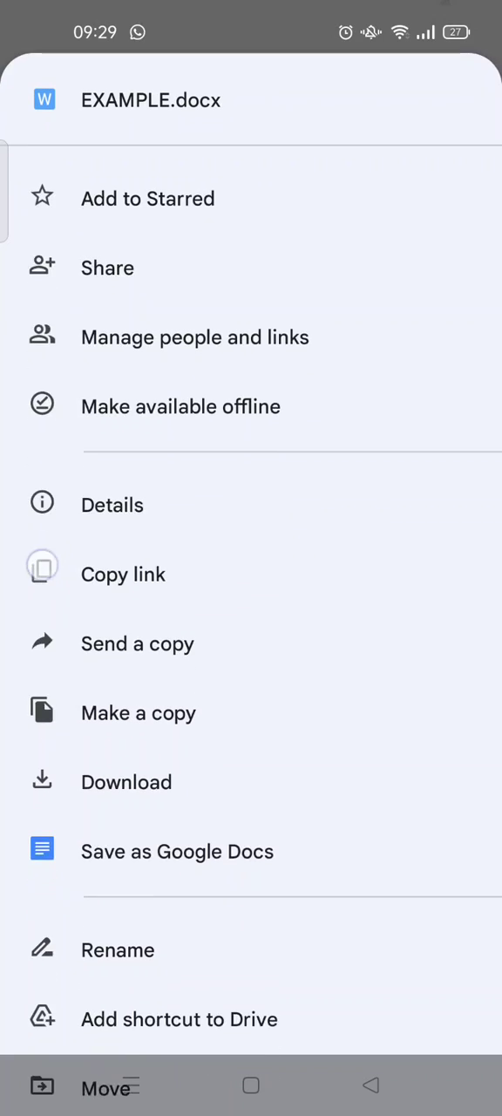
scroll(up, 3)
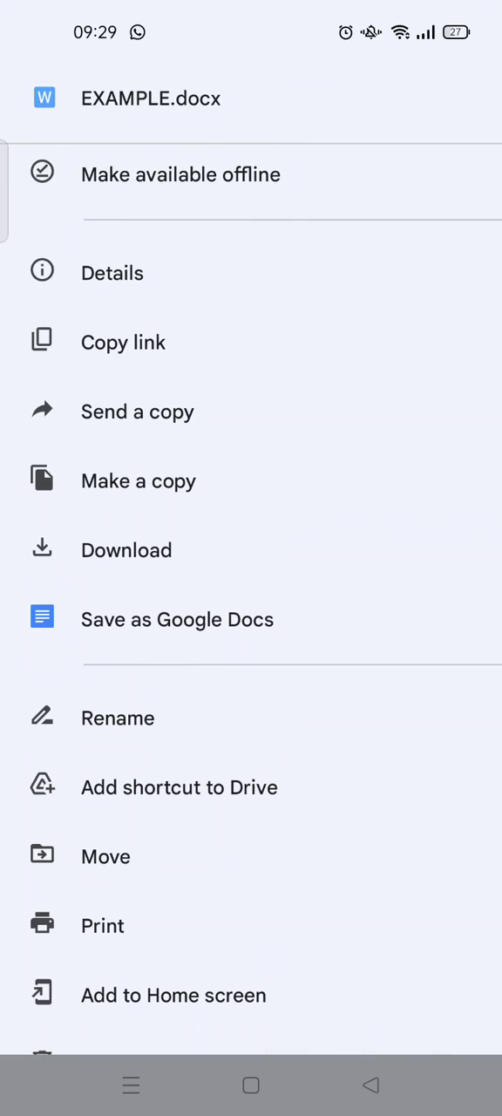
scroll(up, 3)
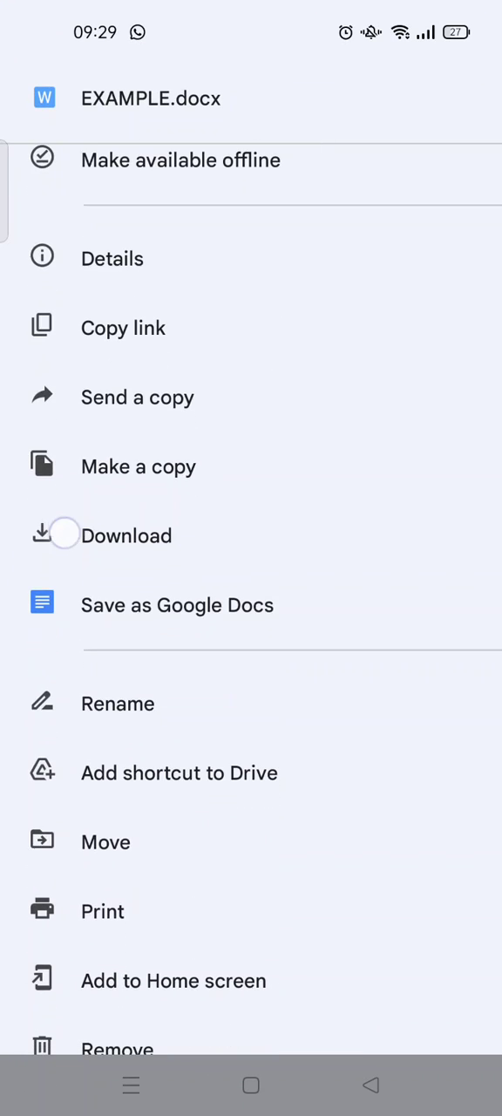